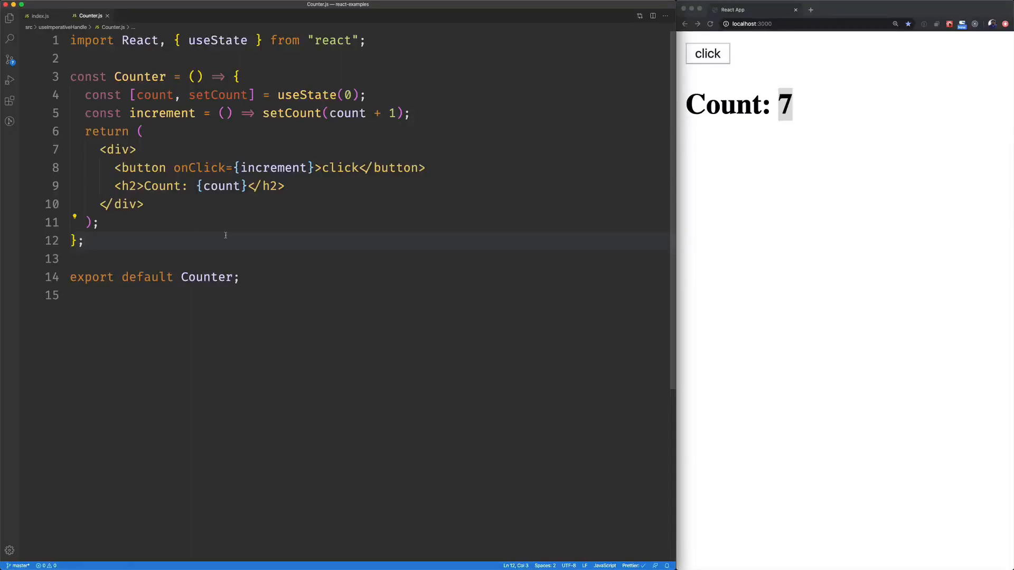
- Inspect the Example and Counter components while the app's count climbs from 7 to 18
click(39, 15)
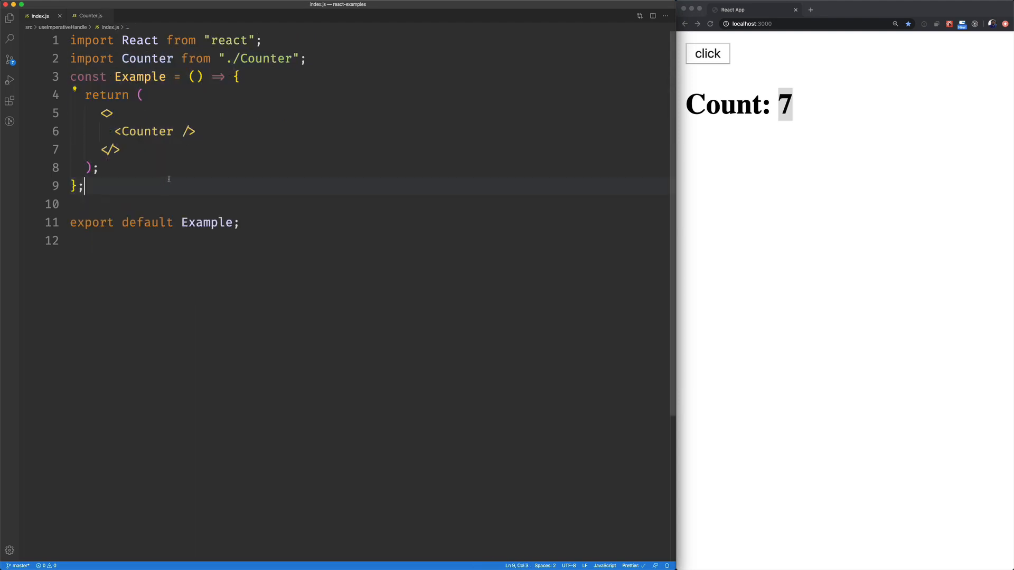
double_click(144, 132)
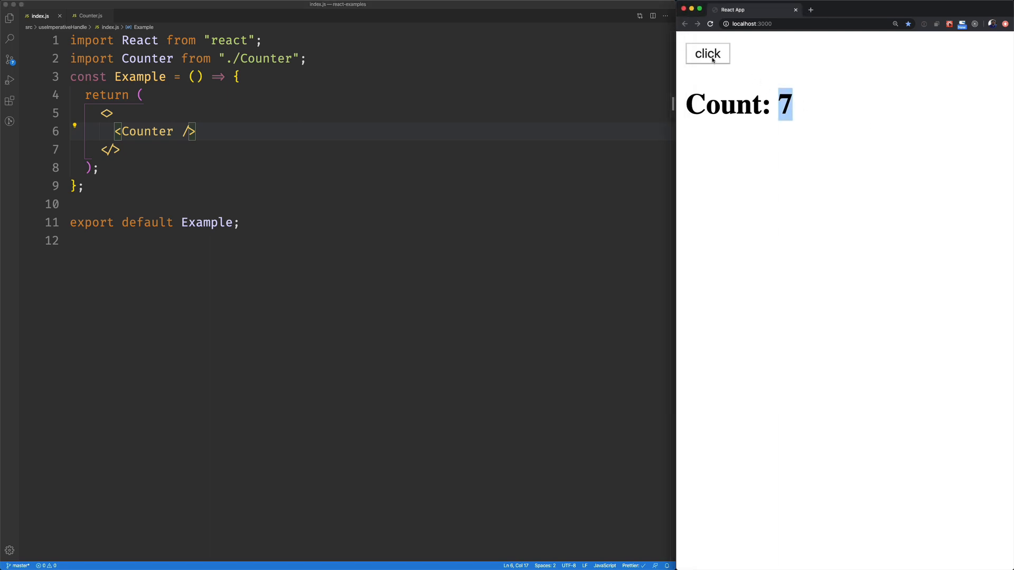
click(706, 53)
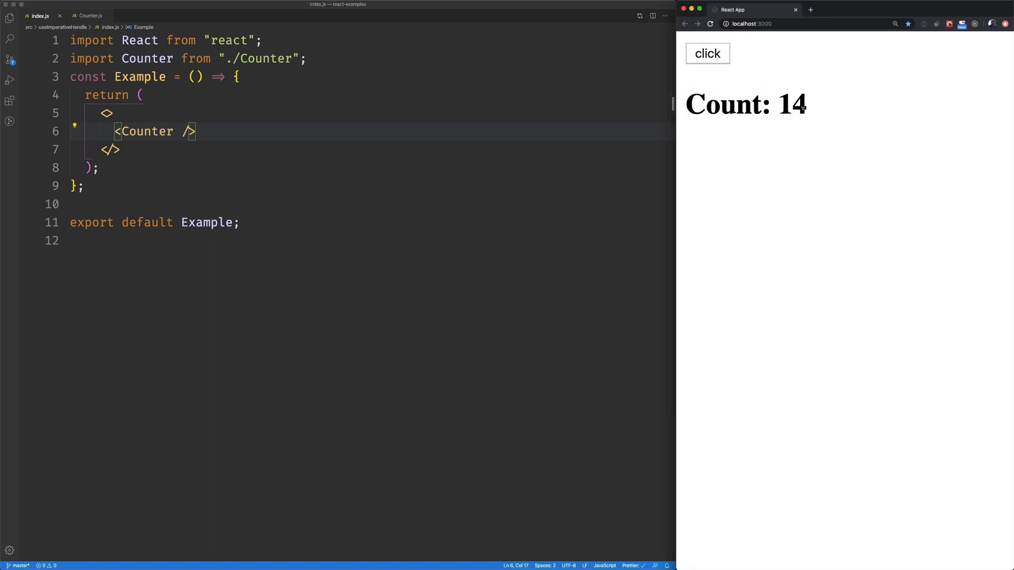
click(89, 15)
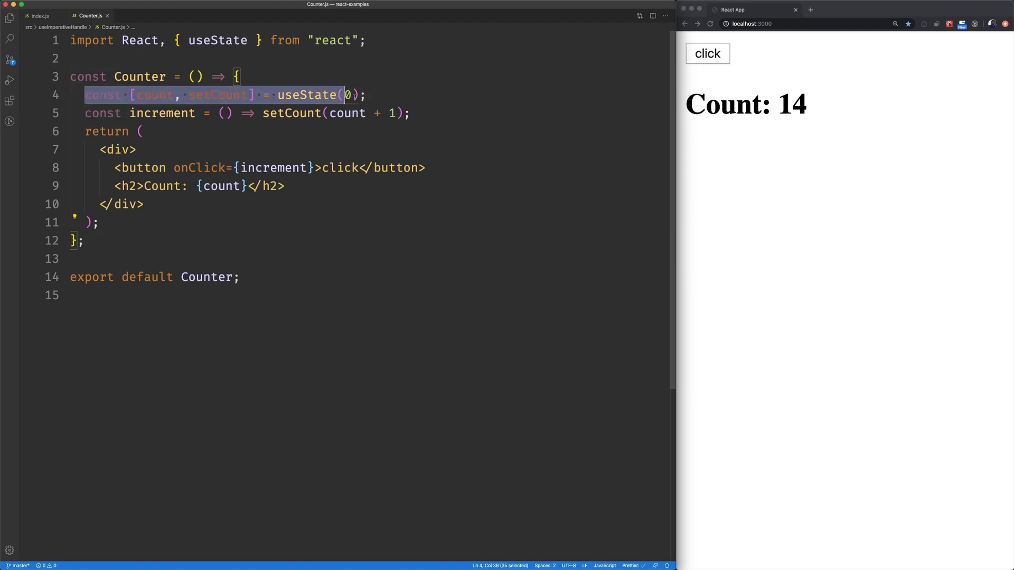
double_click(153, 95)
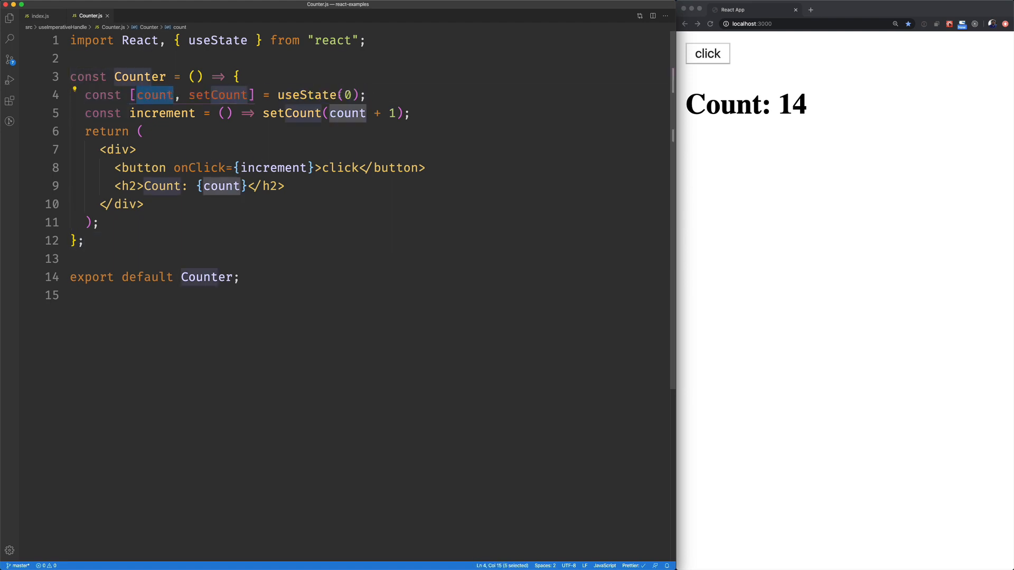
double_click(161, 113)
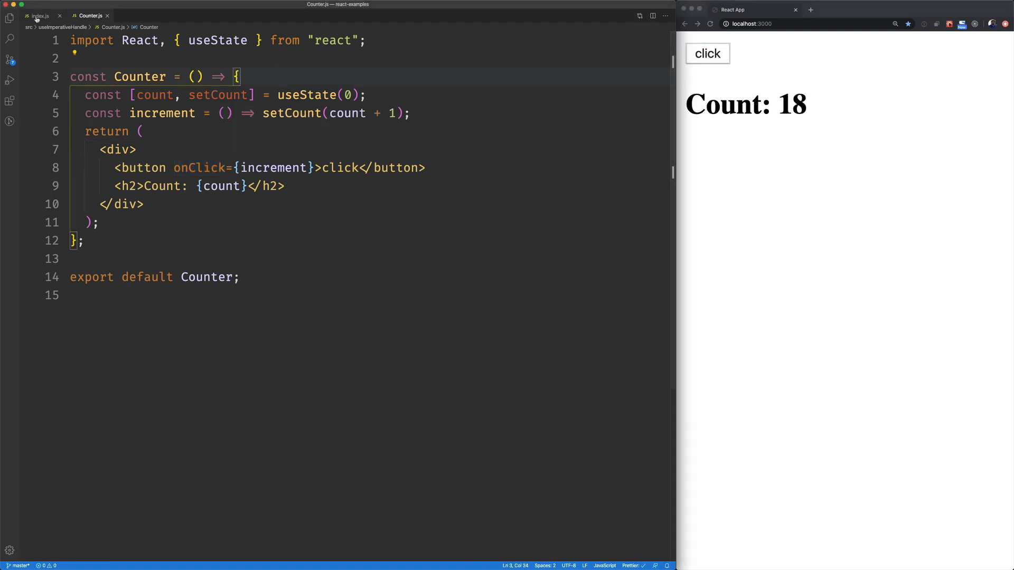
- Return to index.js and highlight the Counter element usages in Example
click(38, 15)
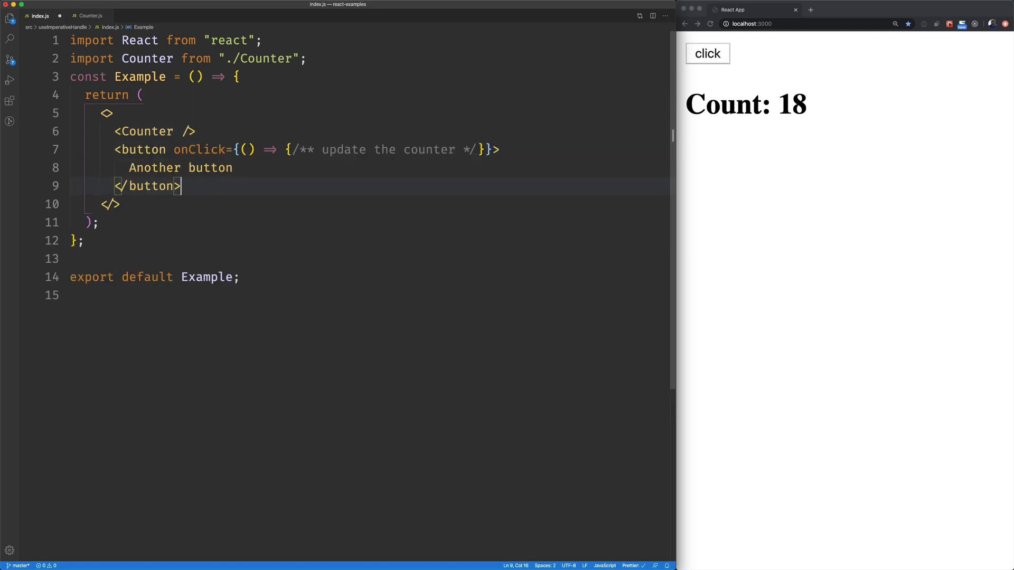
double_click(198, 150)
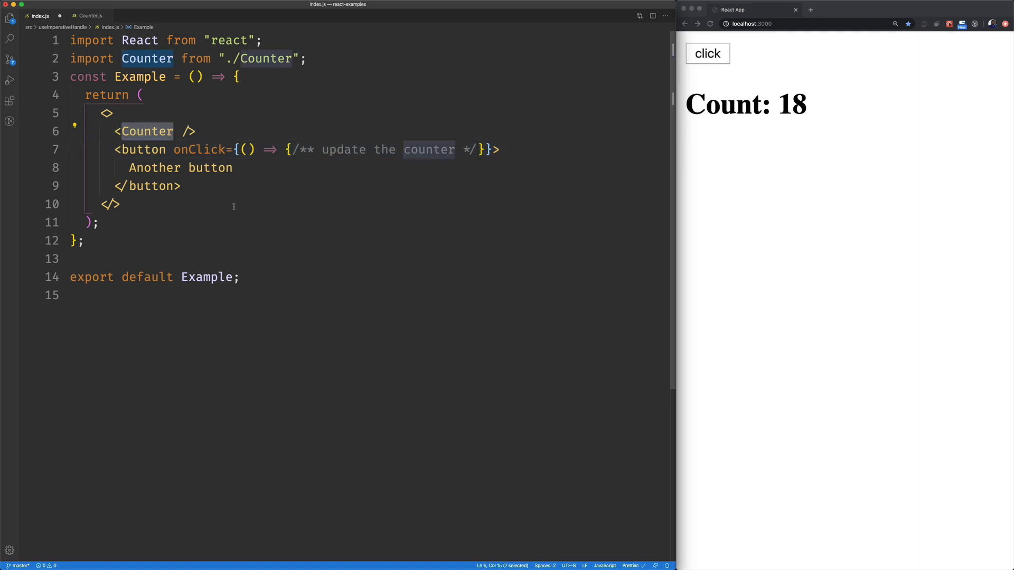
mouse_move(251, 86)
text(,)
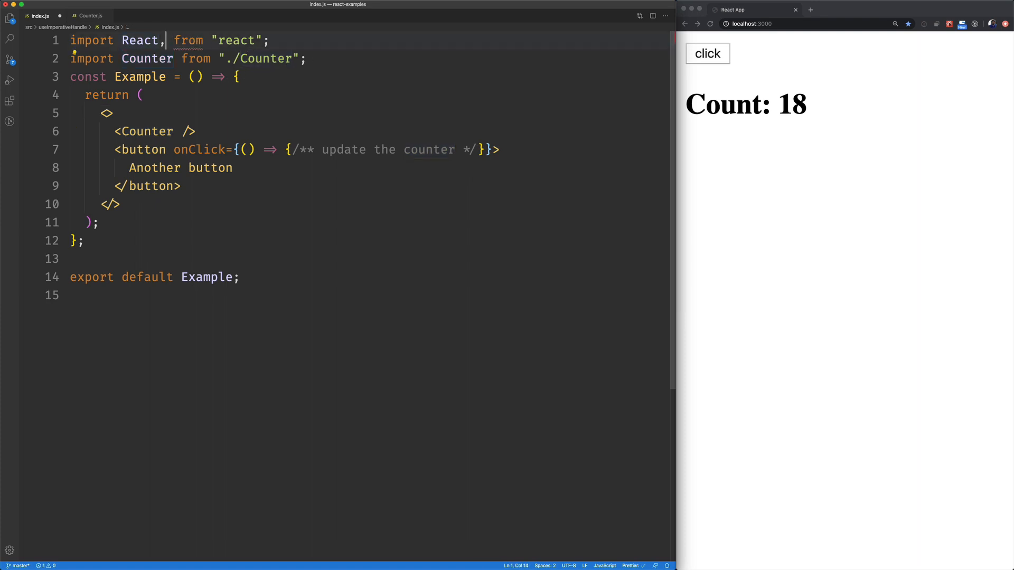
- Import { useRef }, add const ref = useRef(); and pass ref={ref} to Counter
text({useRef})
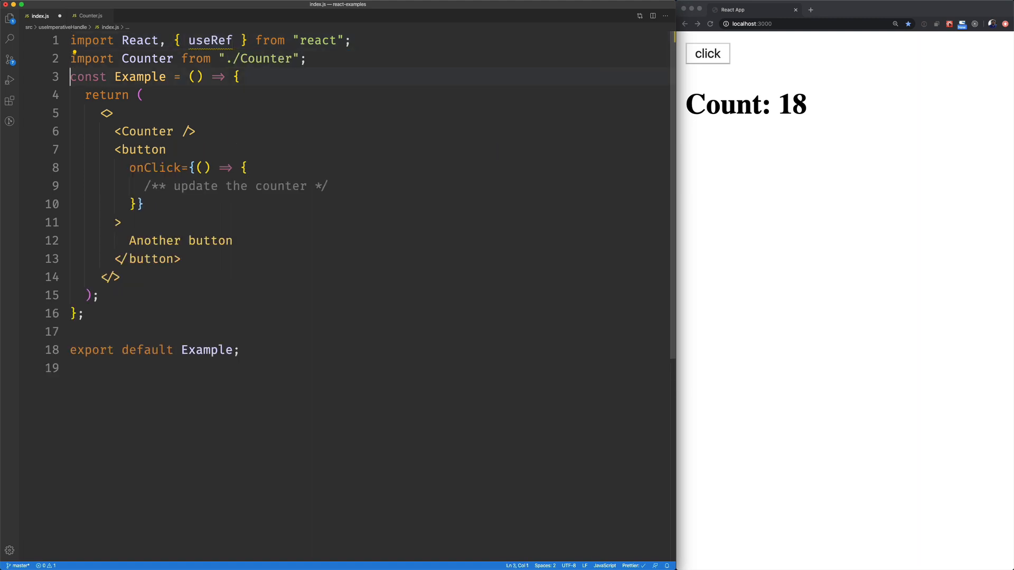
key(enter)
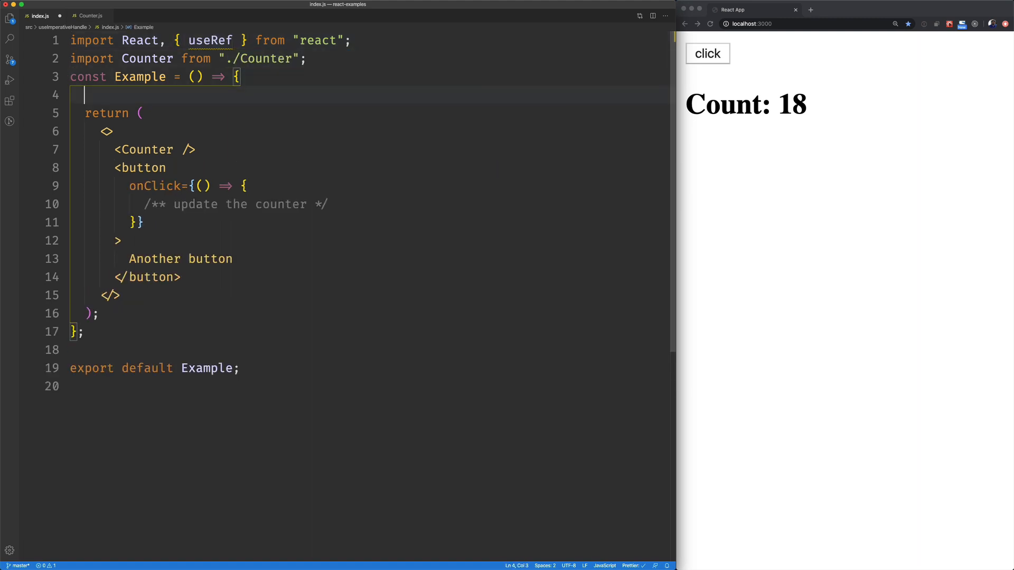
text(const ref = us)
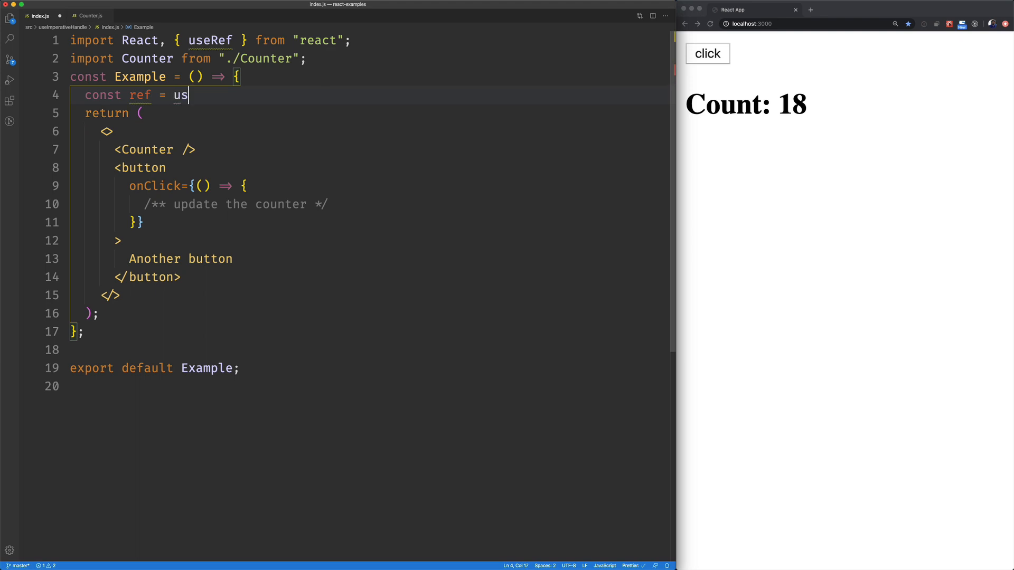
text(eRef();)
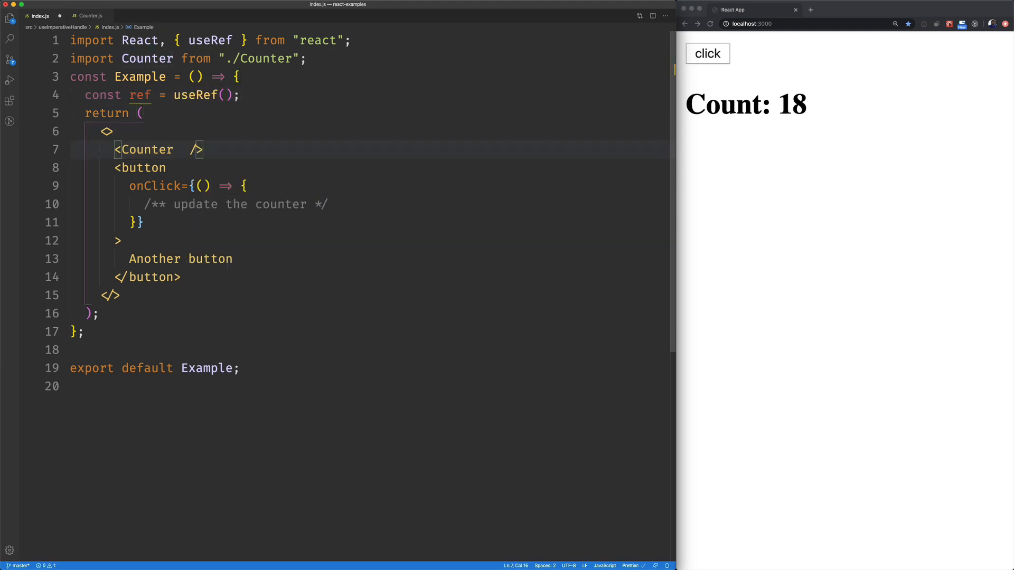
text(ref)
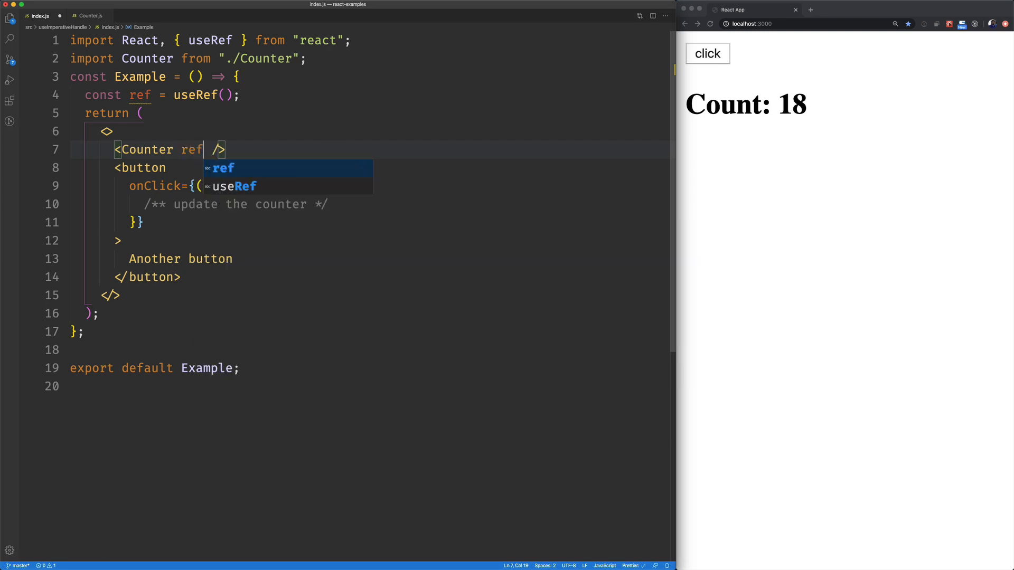
text(={})
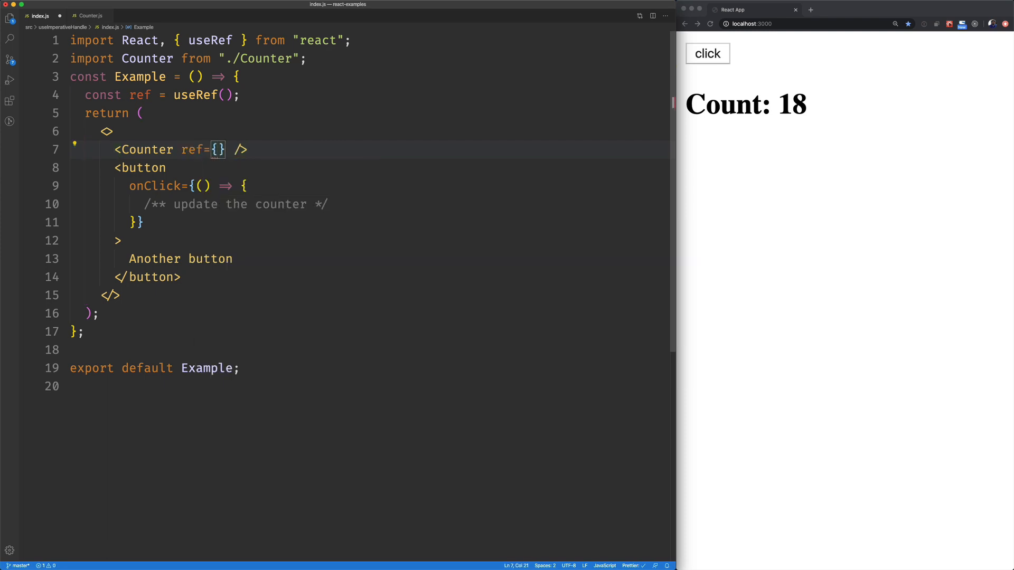
text(ref)
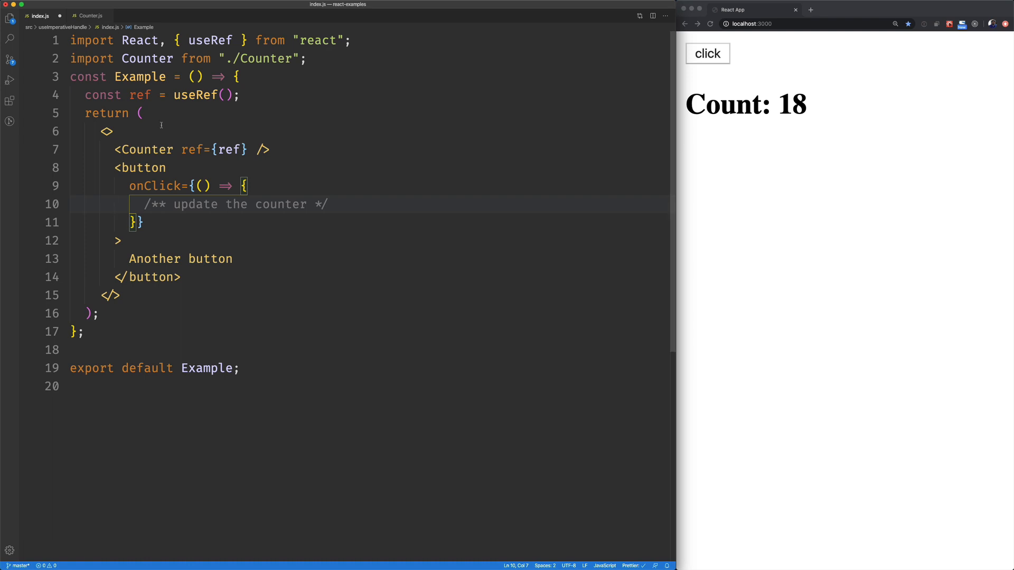
- Import forwardRef in Counter.js and wrap Counter in forwardRef((props, ref) => …)
click(89, 15)
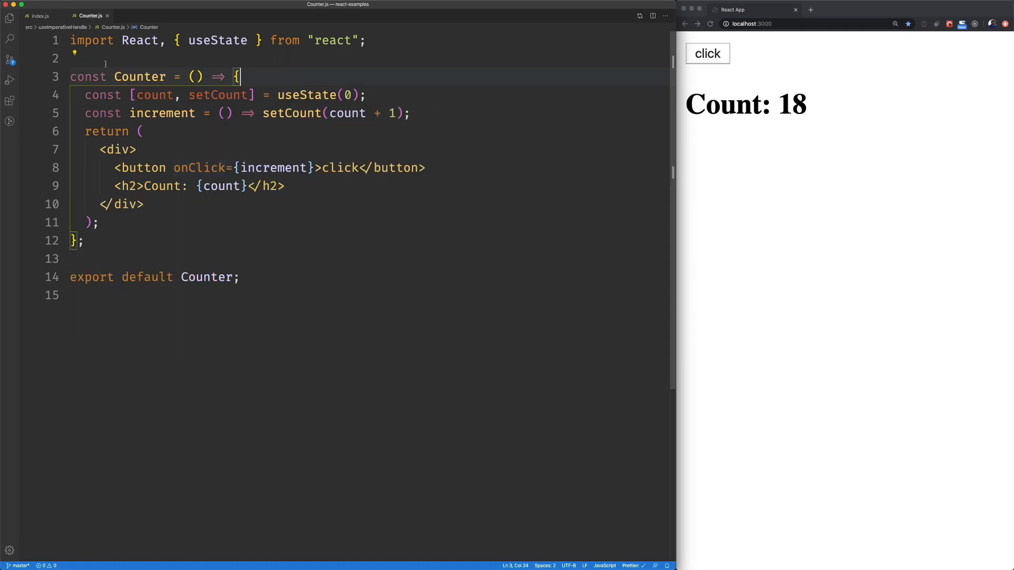
double_click(162, 113)
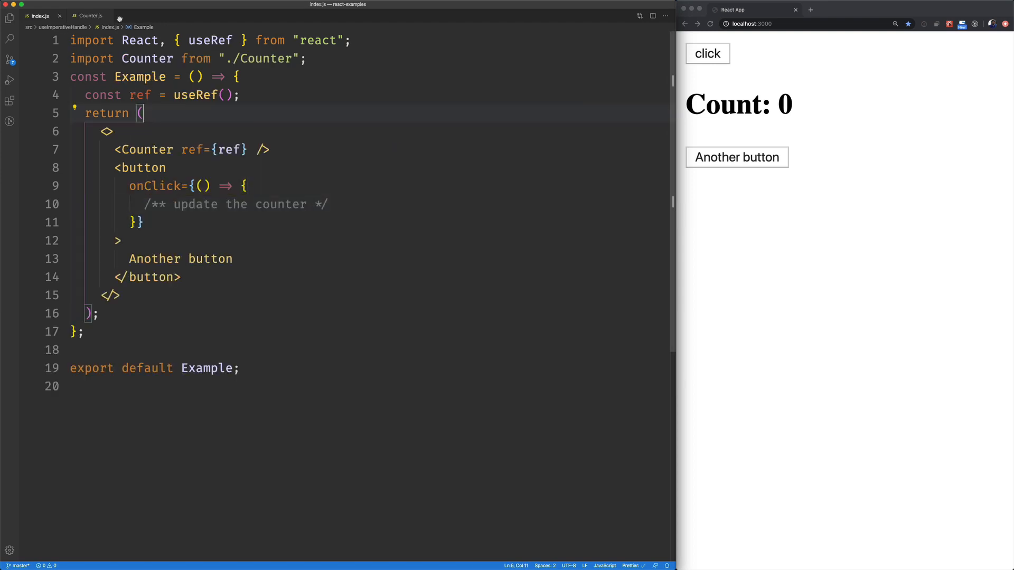
click(90, 15)
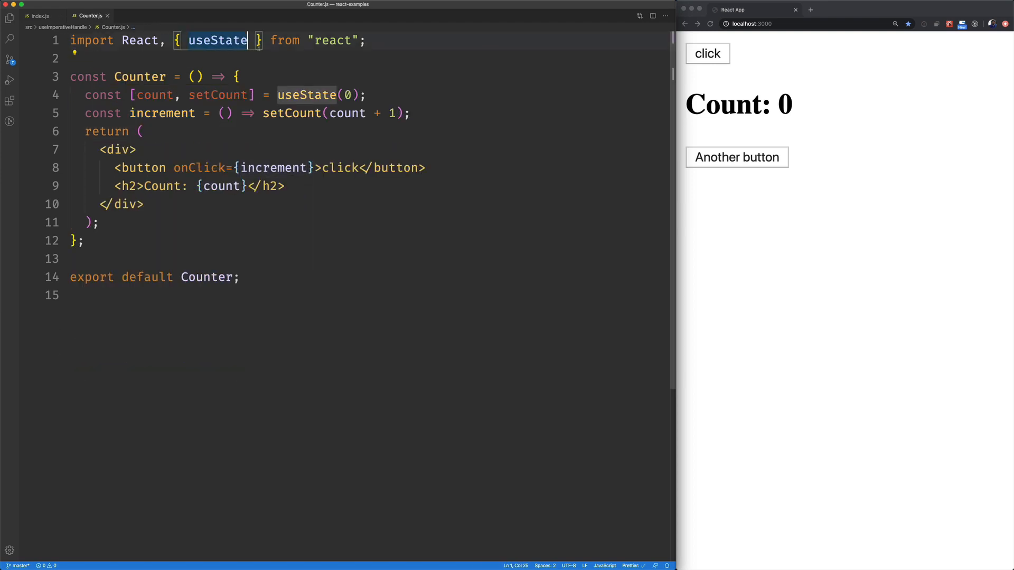
text(, forwardRef)
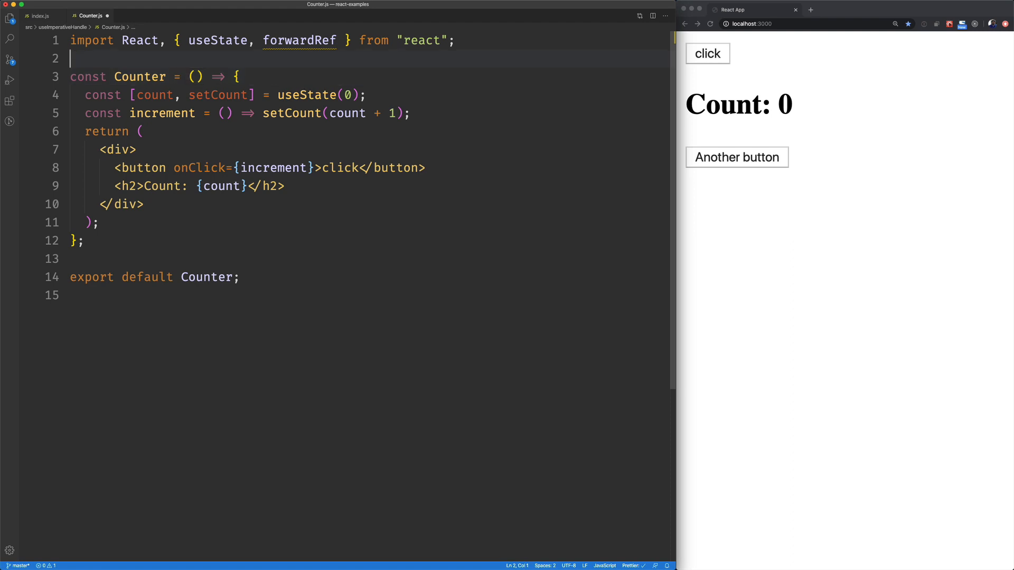
double_click(297, 40)
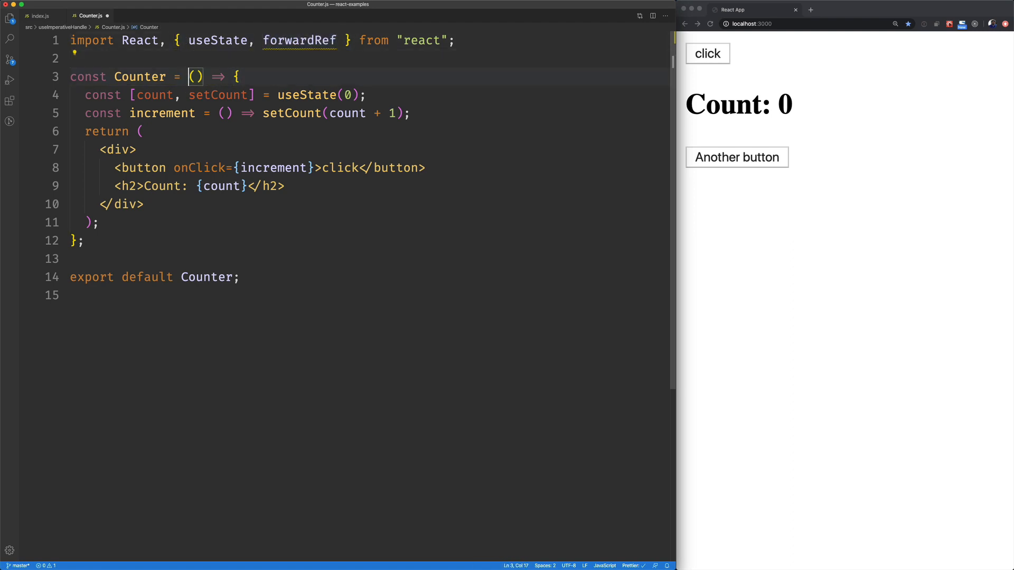
text(forwardRef)
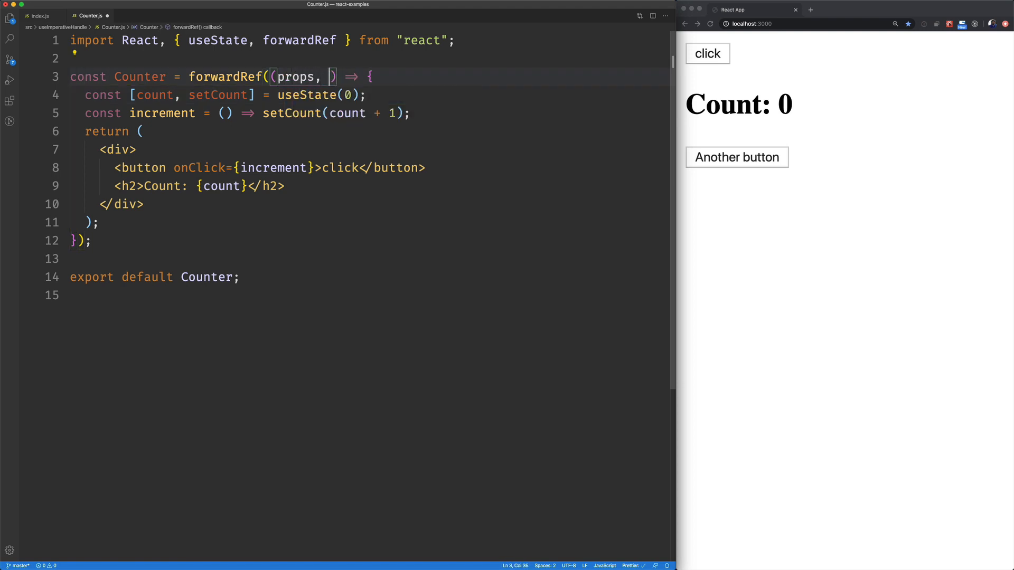
text(ref)
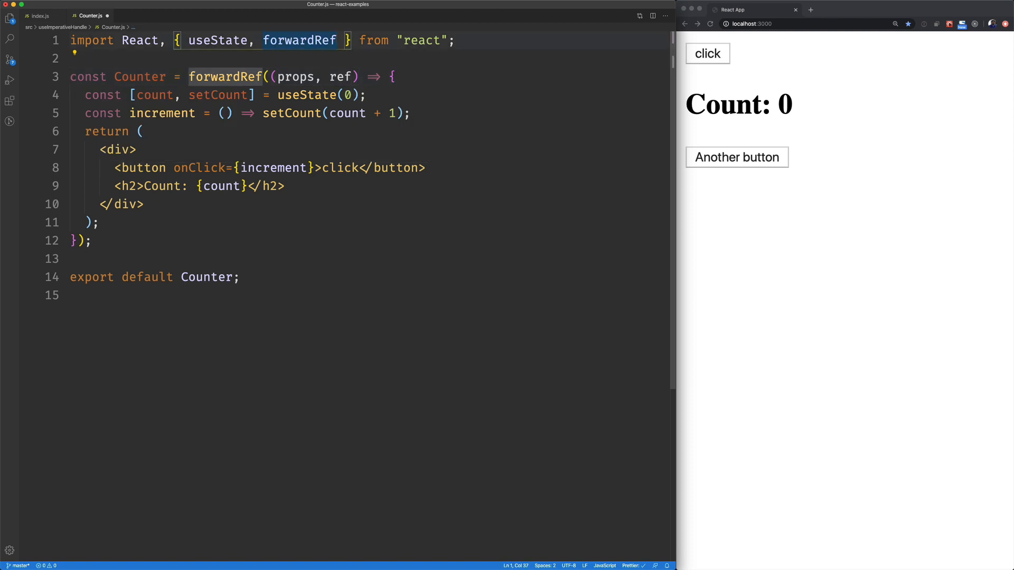
- Import useImperativeHandle and call useImperativeHandle(ref, () => ({ increment })) inside Counter
text(, useIm)
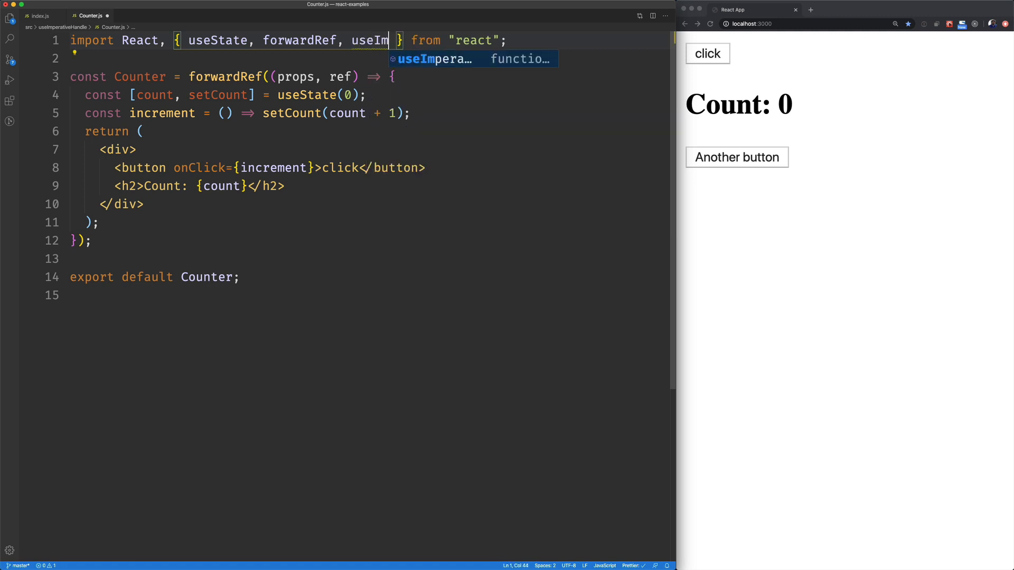
key(Tab)
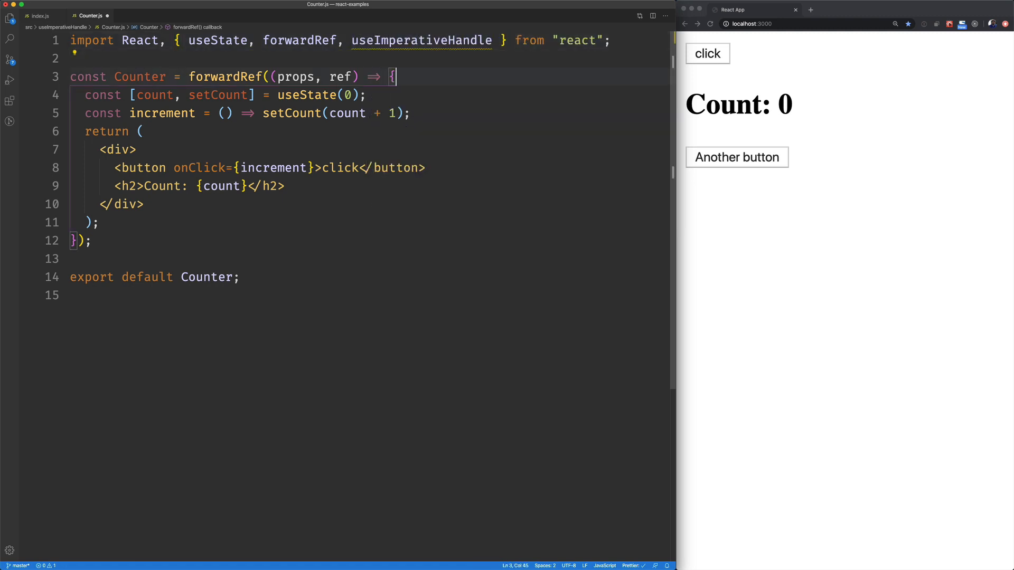
text(useImperativeHandle)
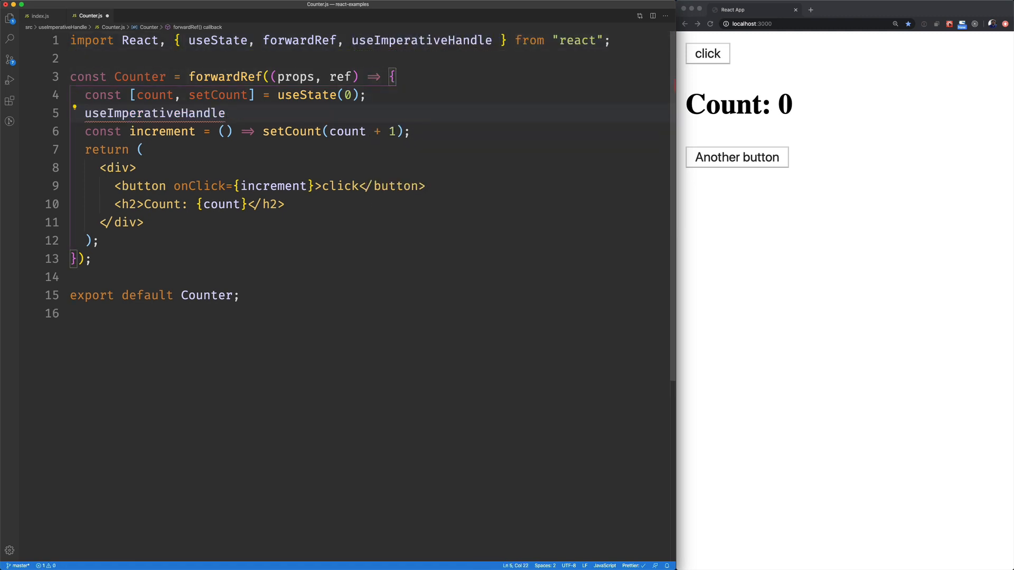
text((ref, () => ({)
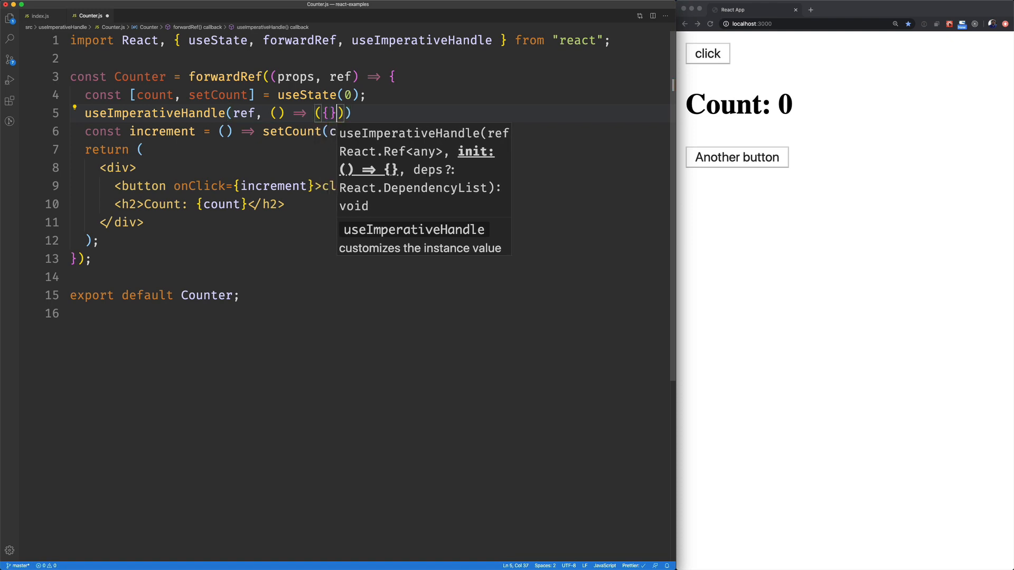
text(increment,)
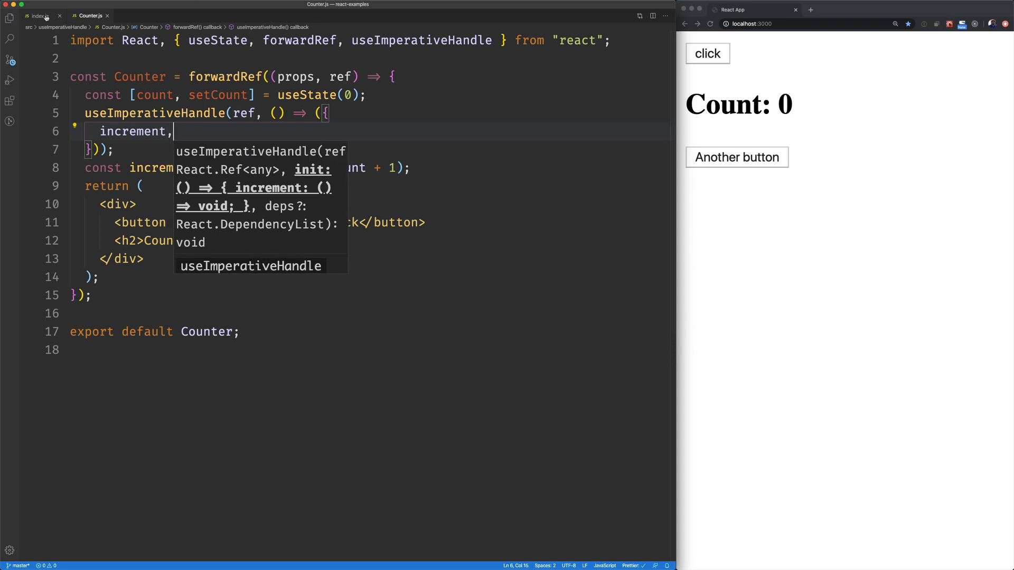
- Set Another button's onClick in index.js to () => ref.current.increment()
click(38, 15)
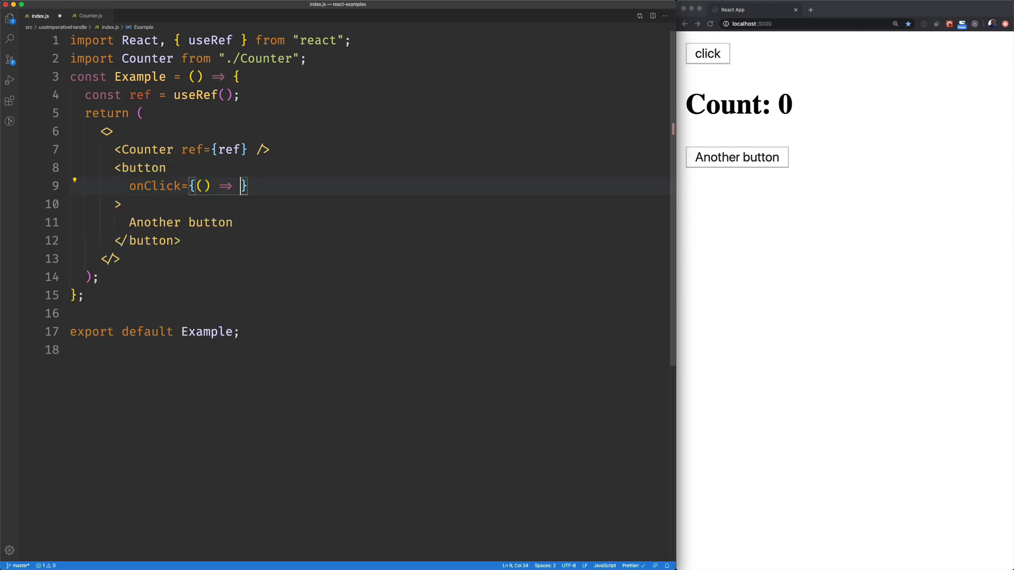
text(ref)
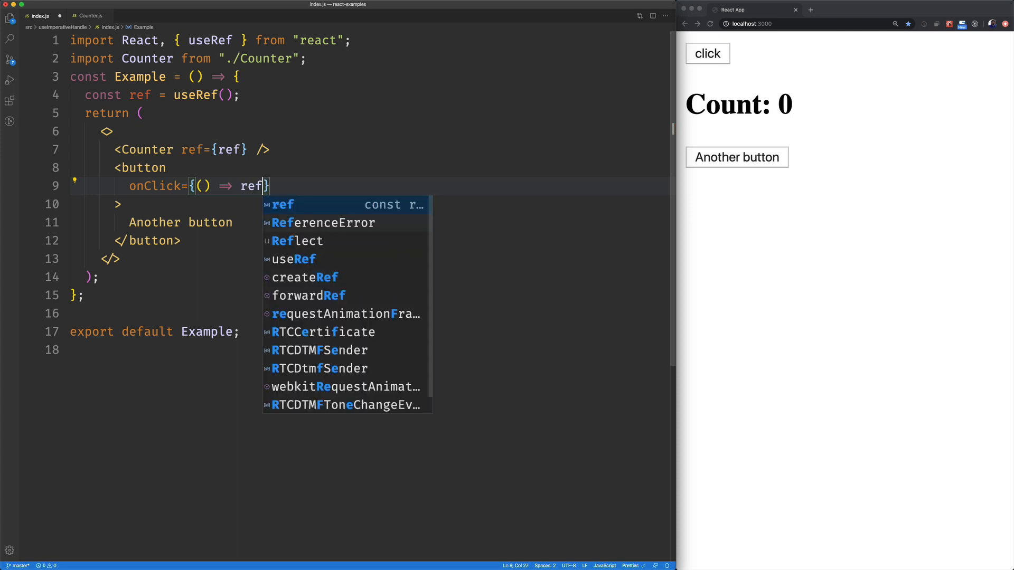
text(.current.increme)
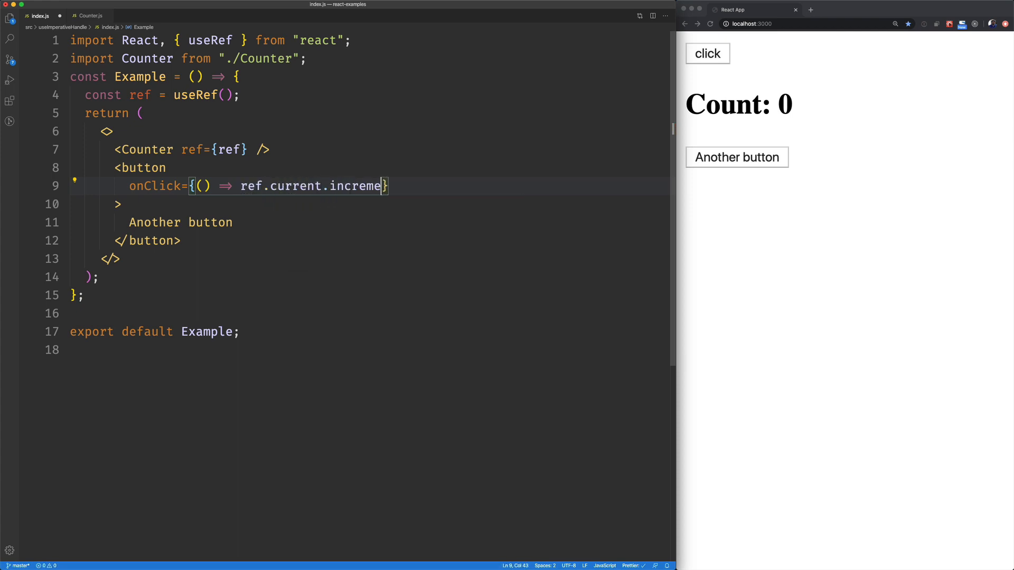
text(nt())
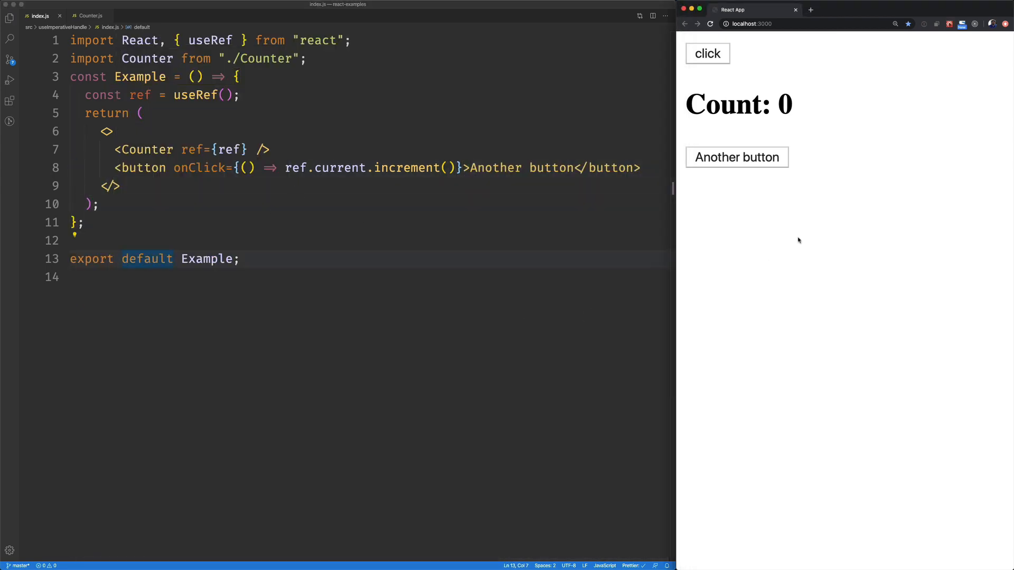
- Test the button in the browser, raising the count to 11, then return to Counter.js
click(706, 53)
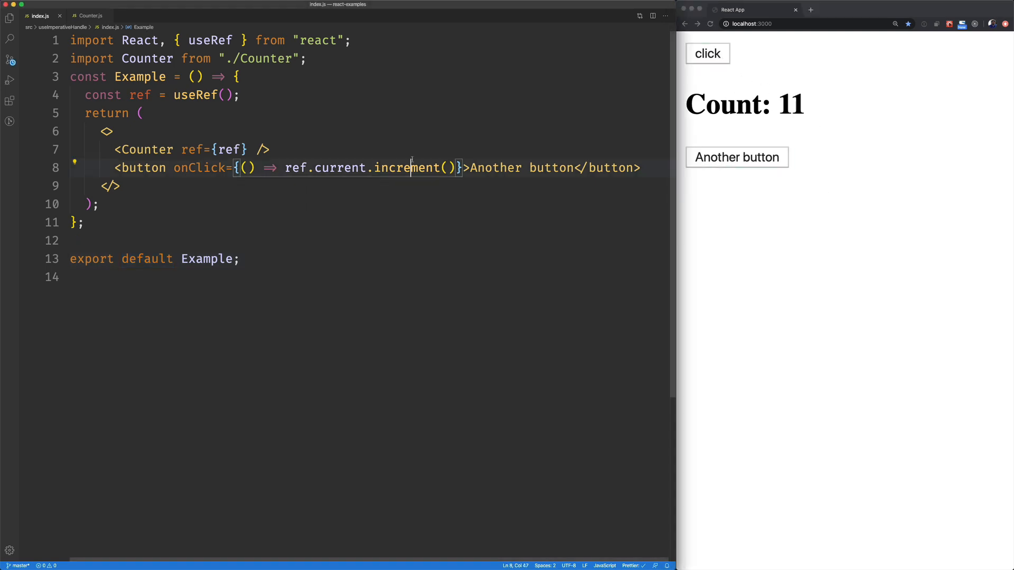
double_click(406, 167)
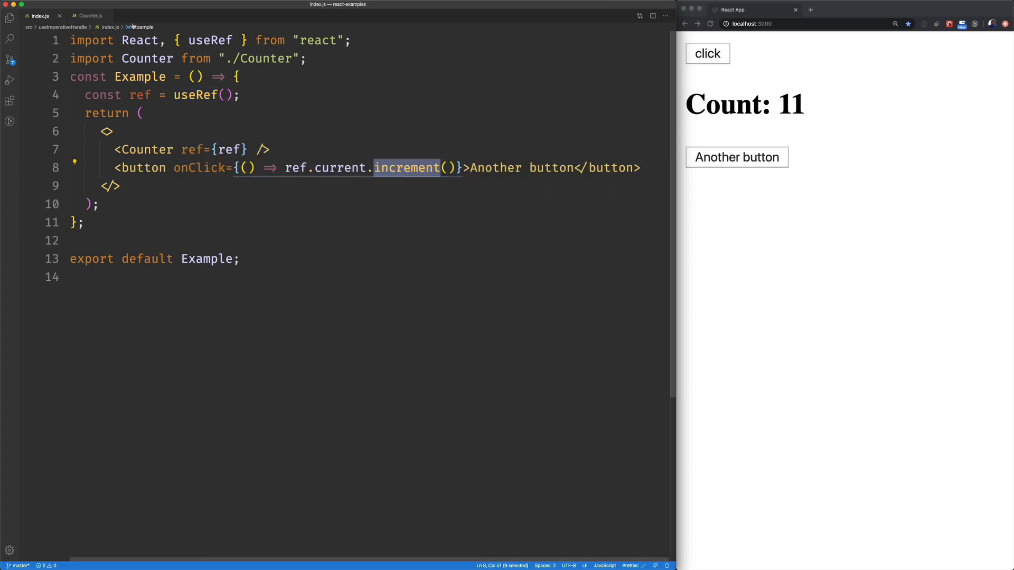
click(90, 15)
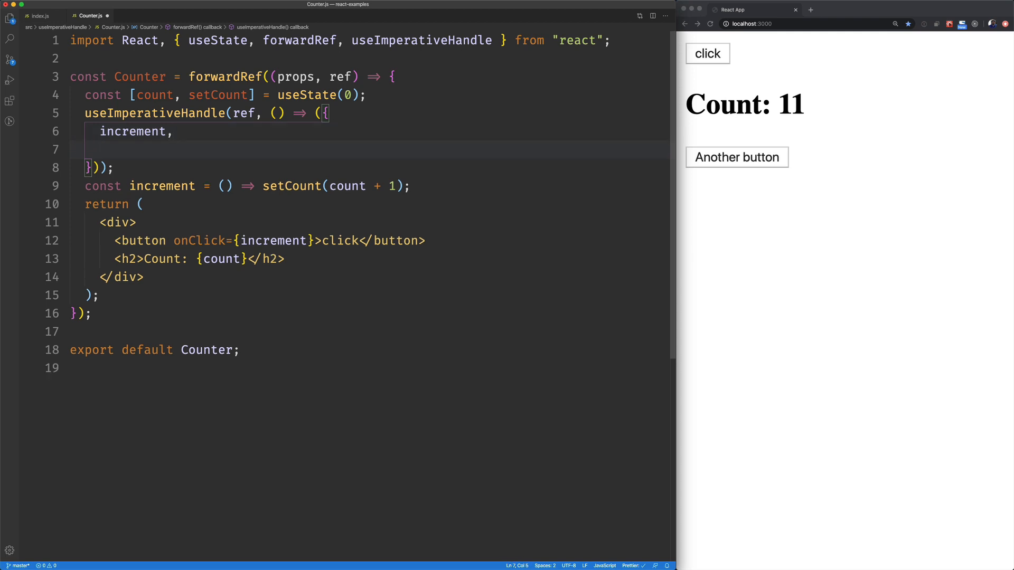
- Add yell: () => alert(count) to the useImperativeHandle object, then return to index.js
text(ye)
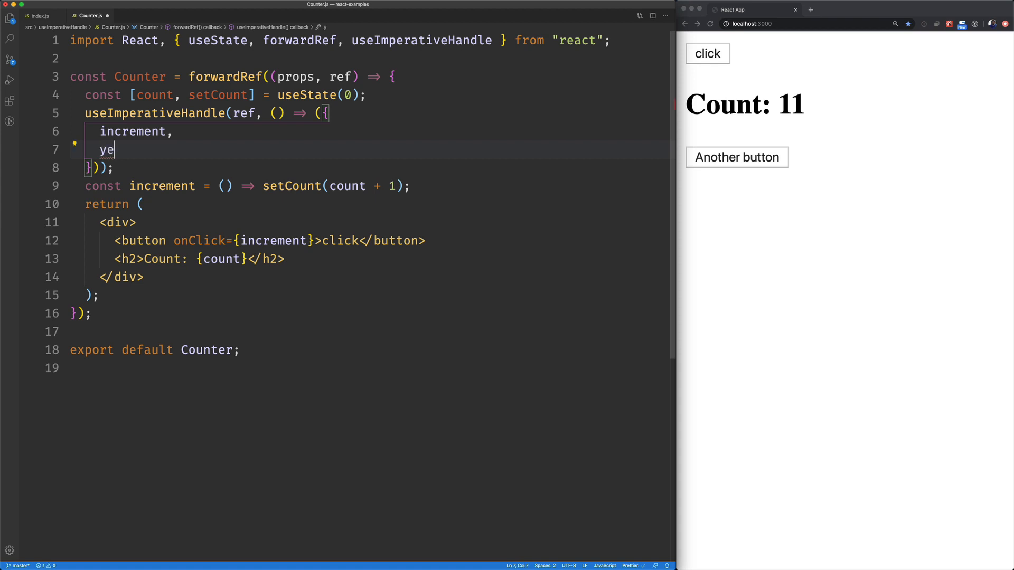
text(ll:)
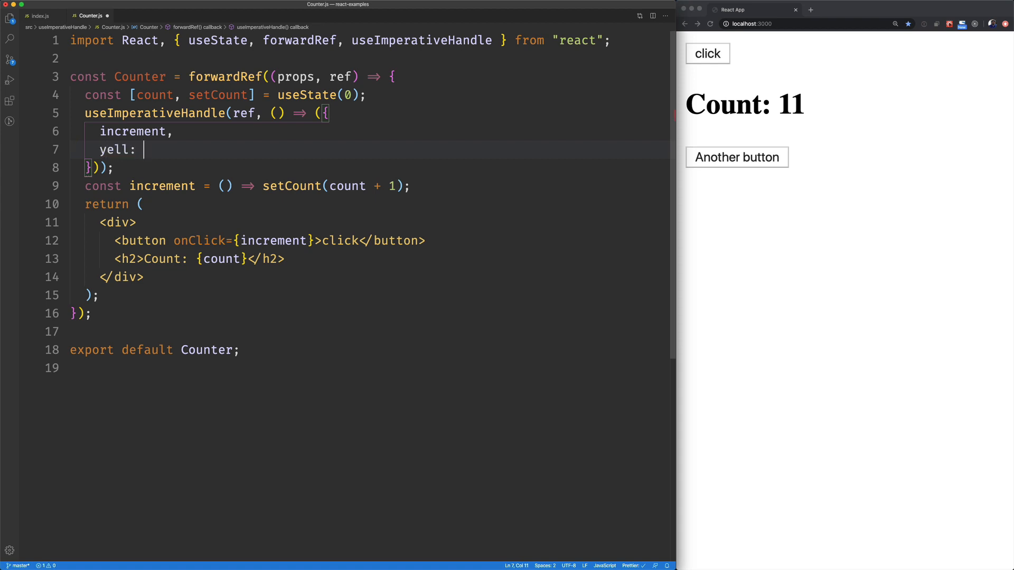
text(())
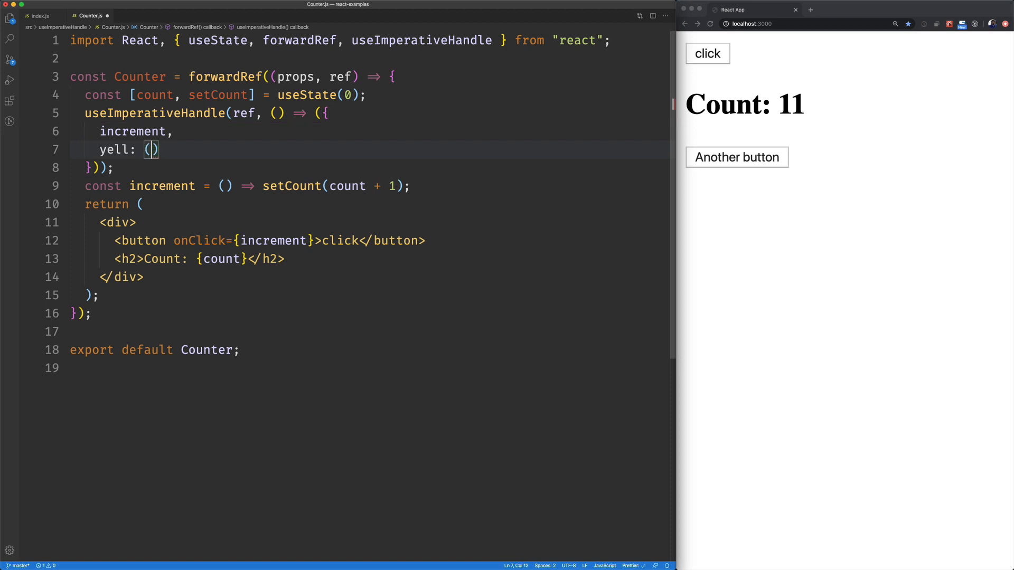
text(=>)
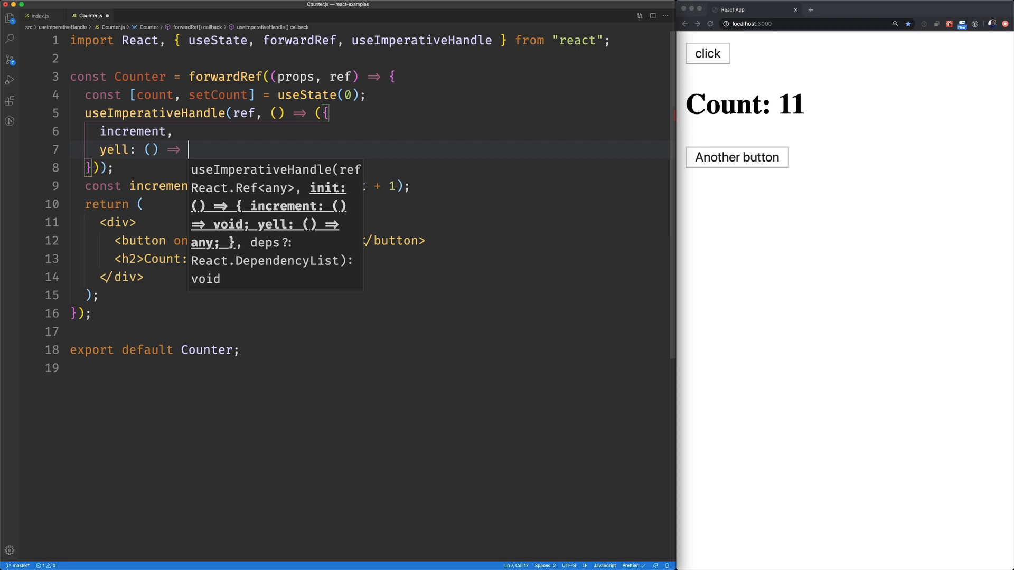
text(alert()
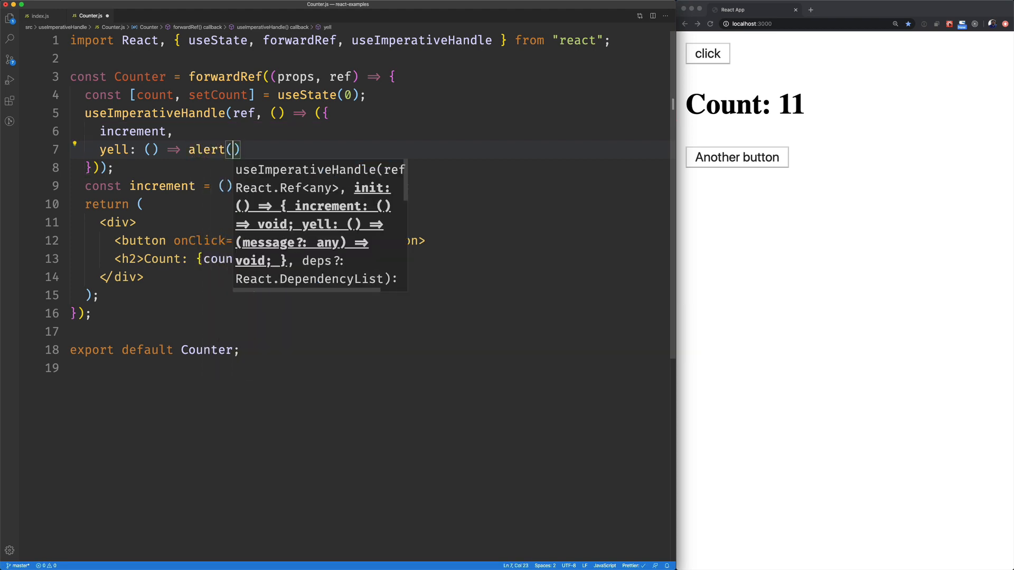
text(count)
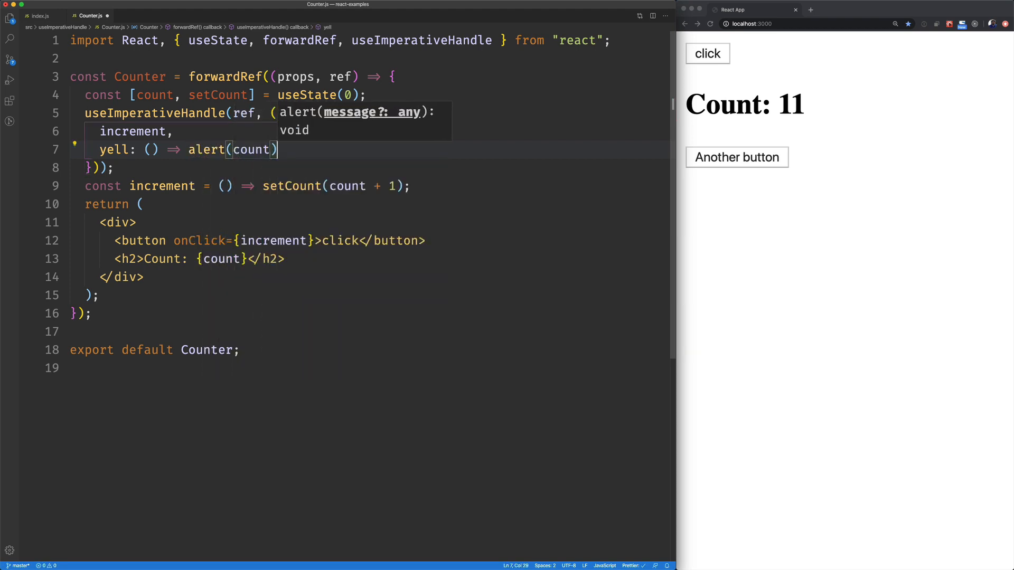
click(40, 15)
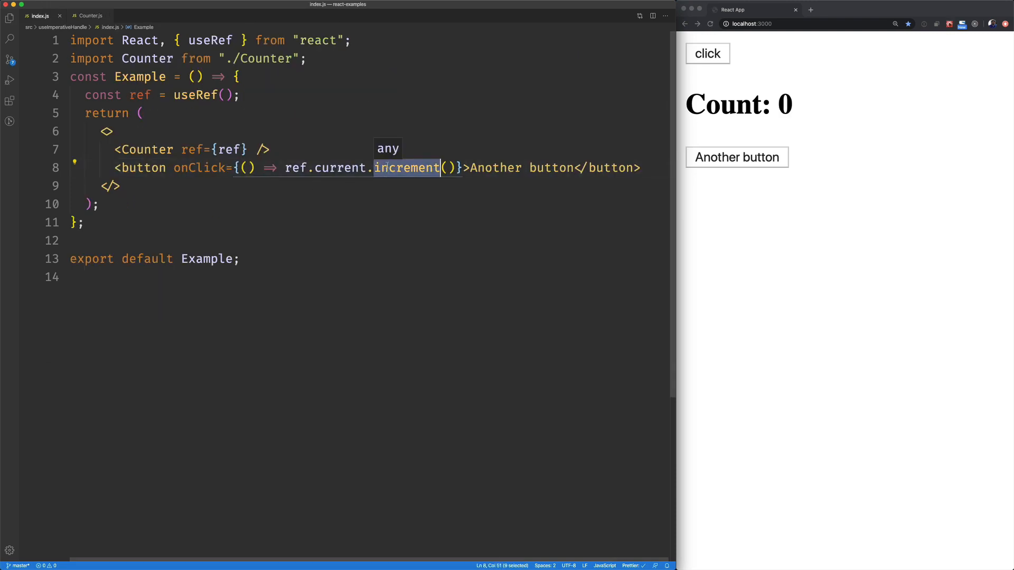
- Make the button call ref.current.yell(), label it 'What is the count?', and test the alert
text(yell)
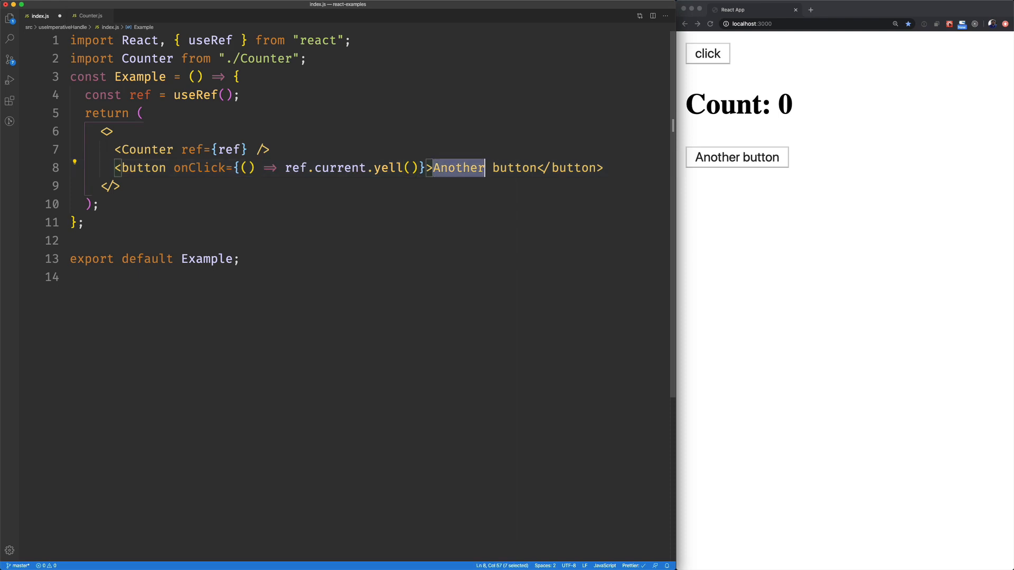
text(What is)
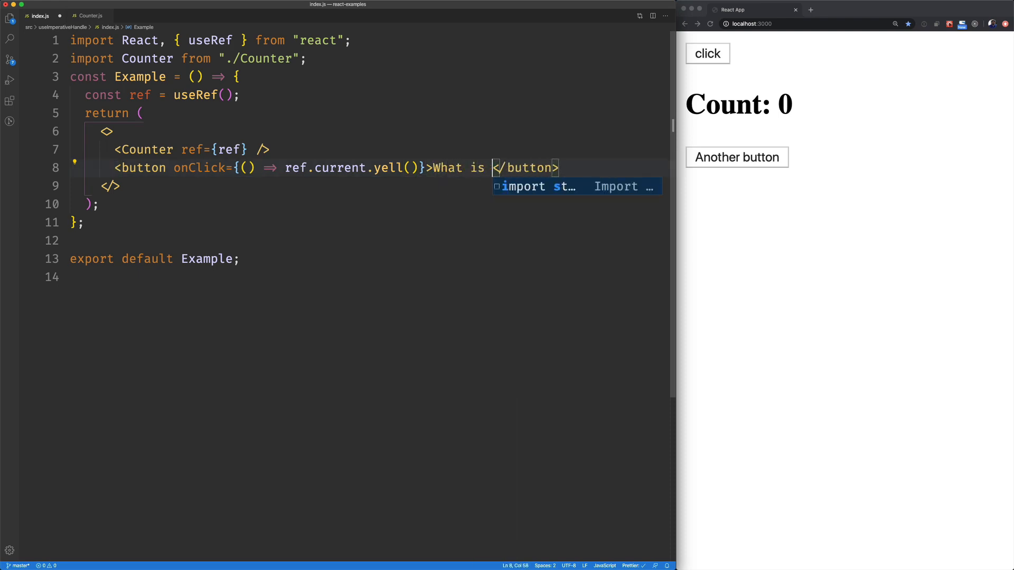
text(the count?)
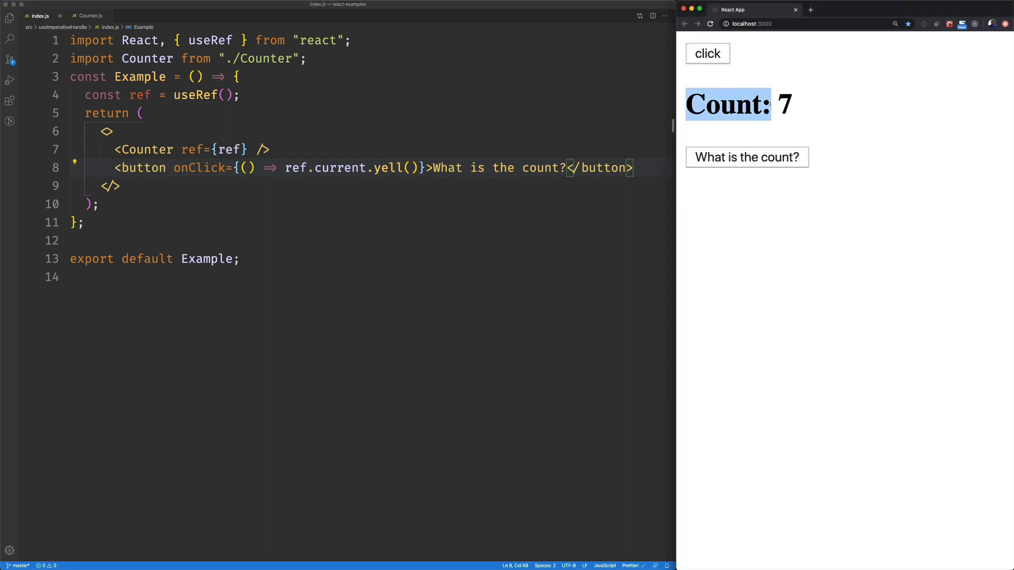
click(746, 157)
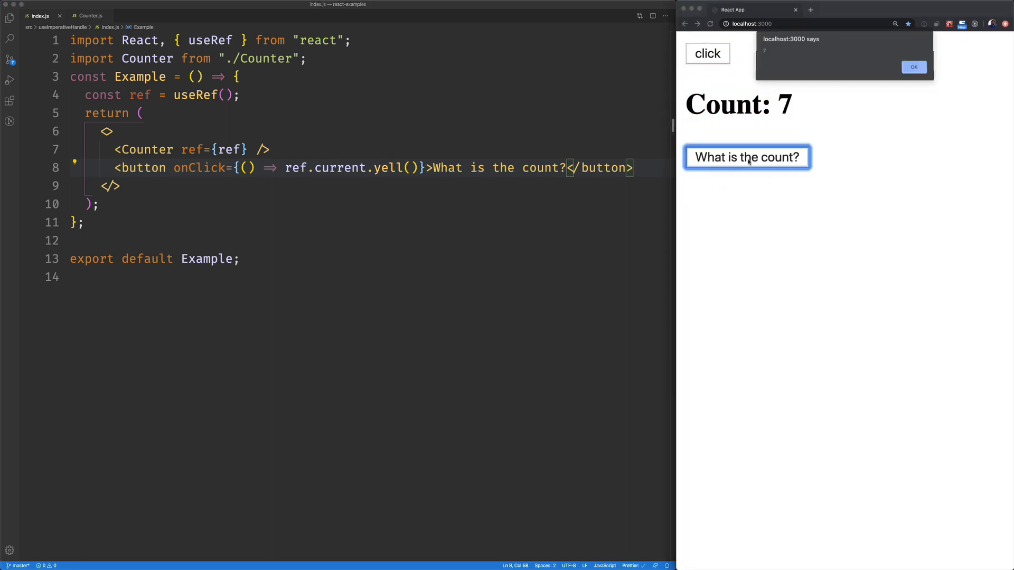